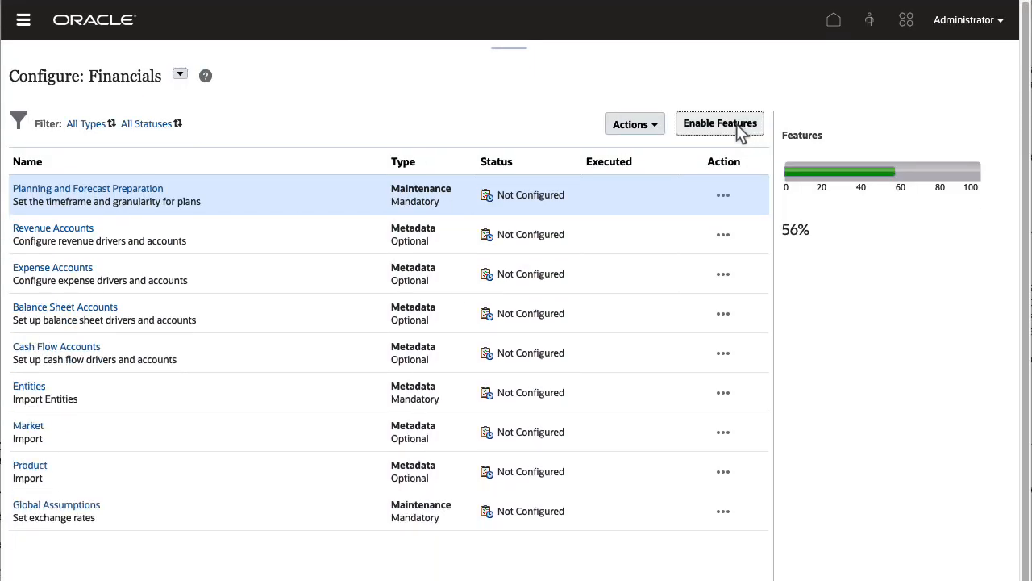
- Check Rolling Forecast in the Financials feature list, enable it and acknowledge the success message
click(719, 122)
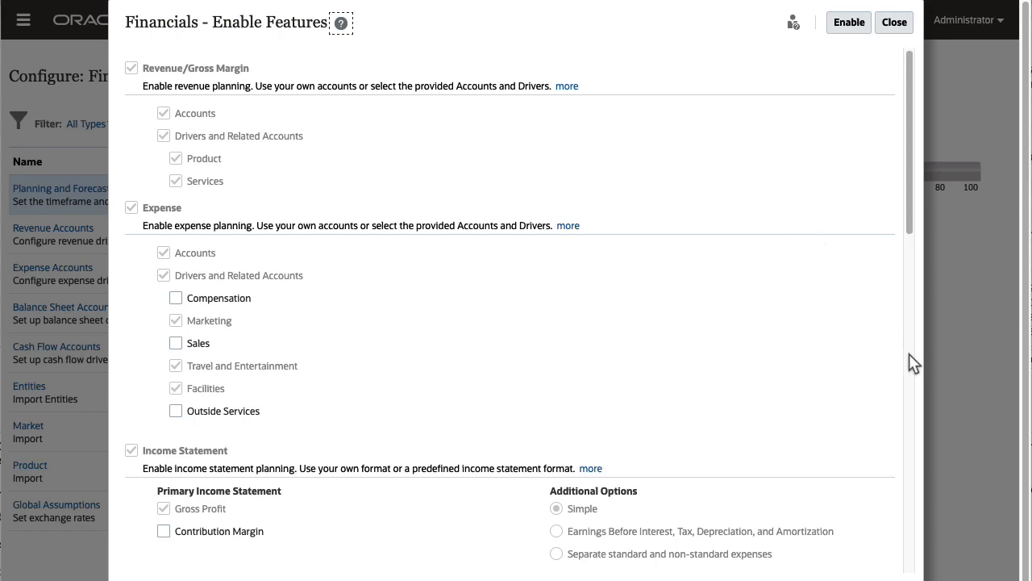
scroll(down, 3)
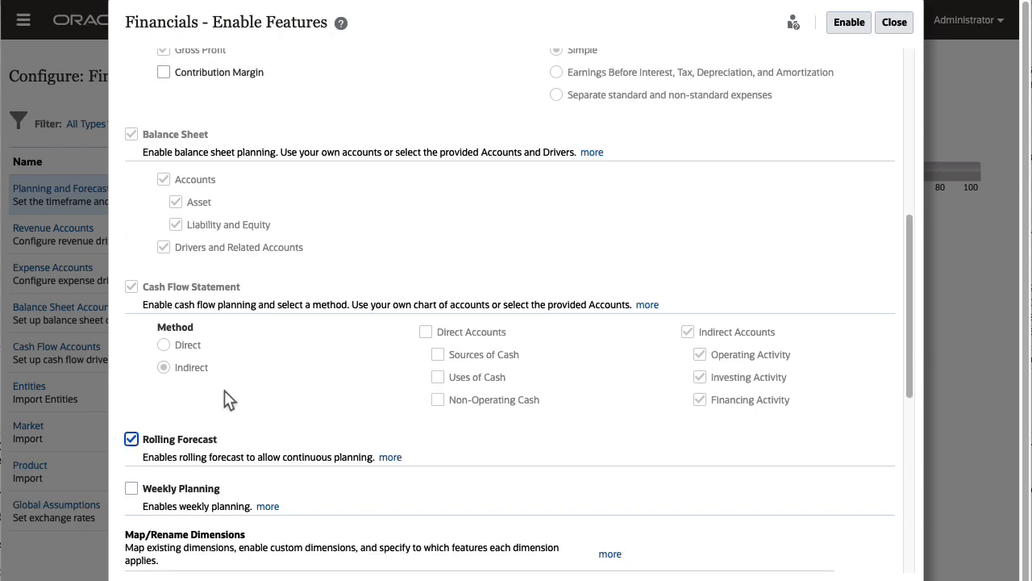
click(849, 23)
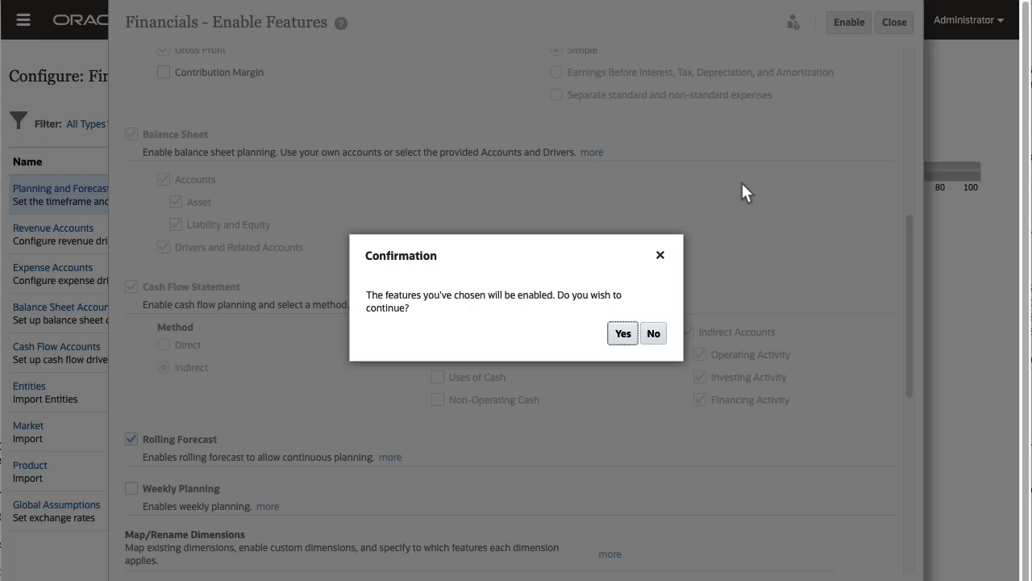
click(621, 332)
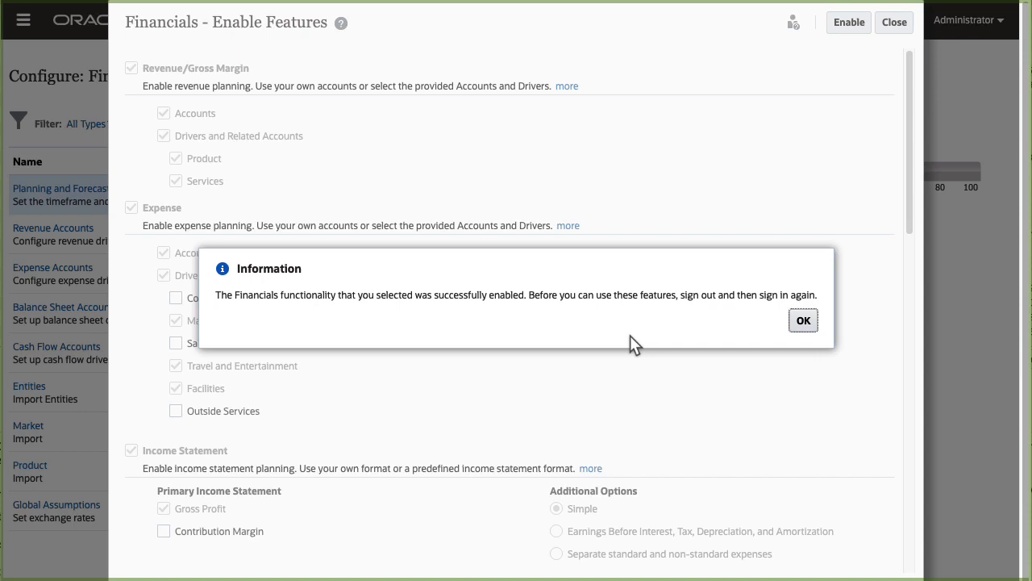
click(803, 319)
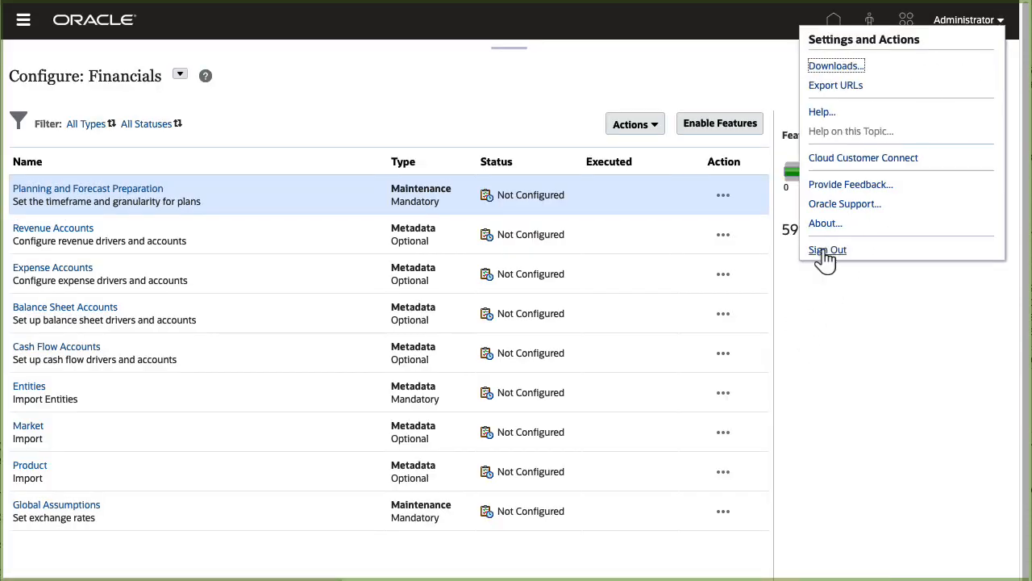
- After signing back in, save the Jul FY22–Jun FY23 rolling forecast timeframe and confirm the current-year warning
click(826, 249)
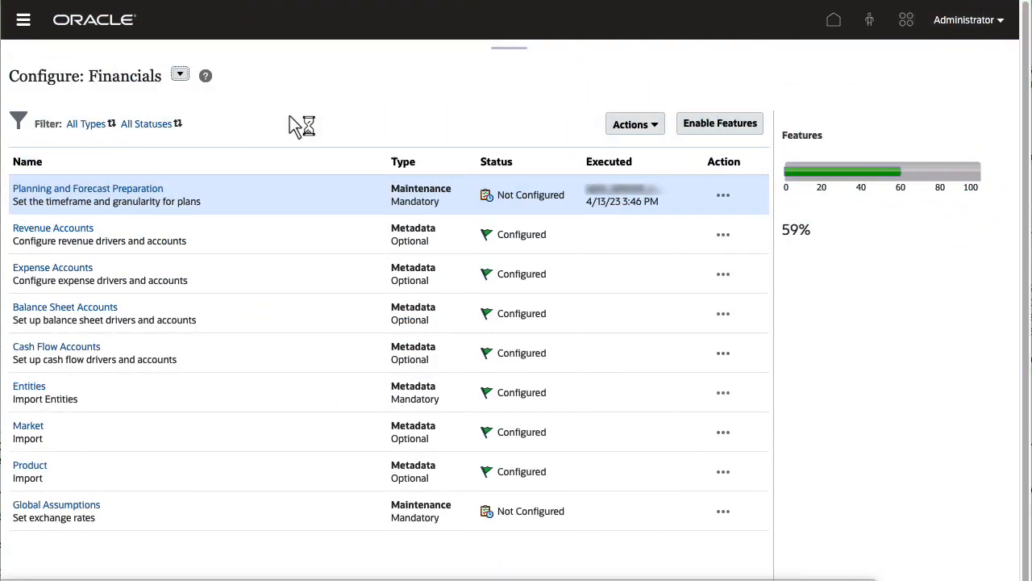
click(87, 187)
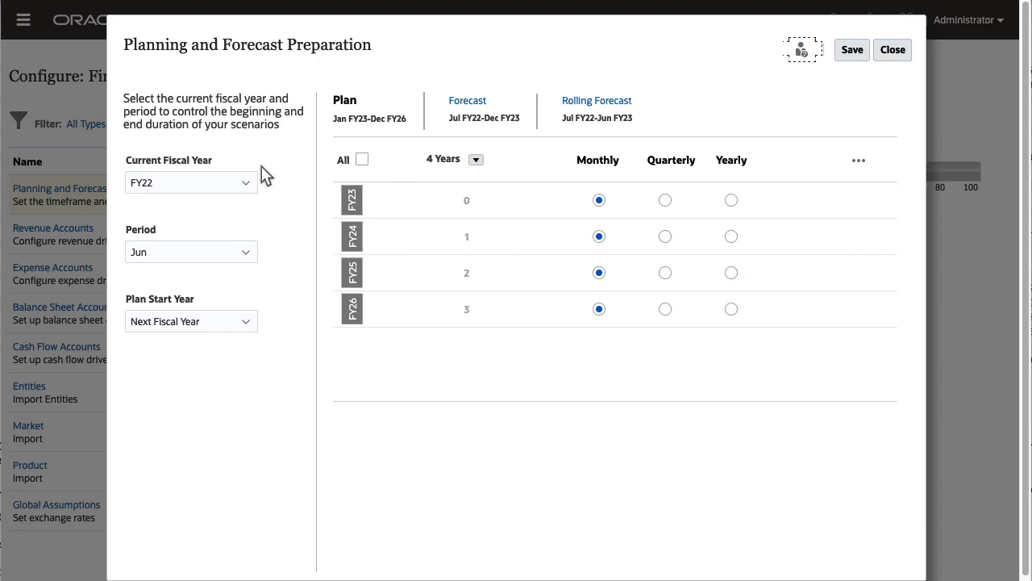
click(597, 100)
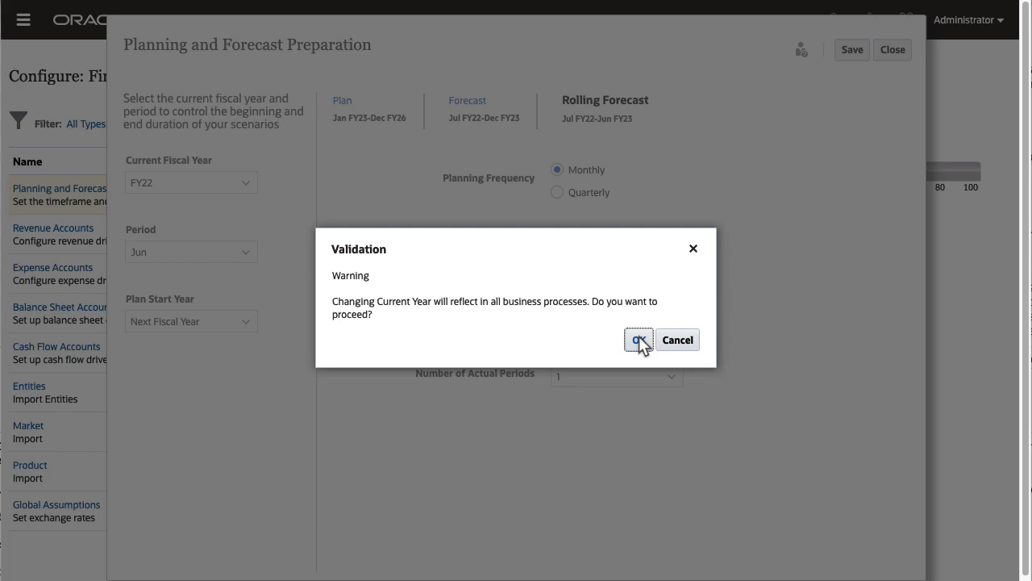
click(638, 339)
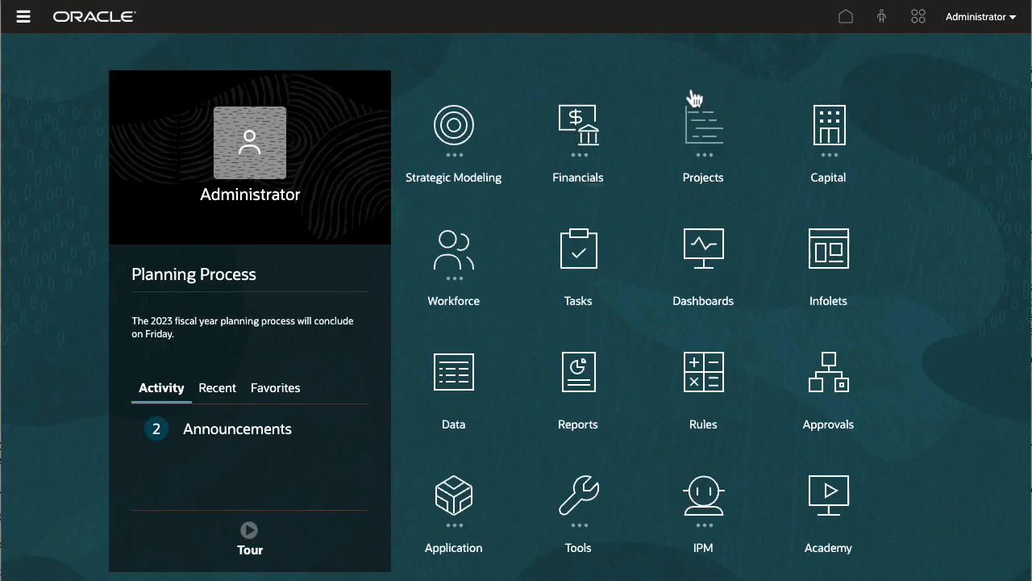
- View the Income Statement Rolling Forecast dashboard from the Financials dashboards
click(704, 248)
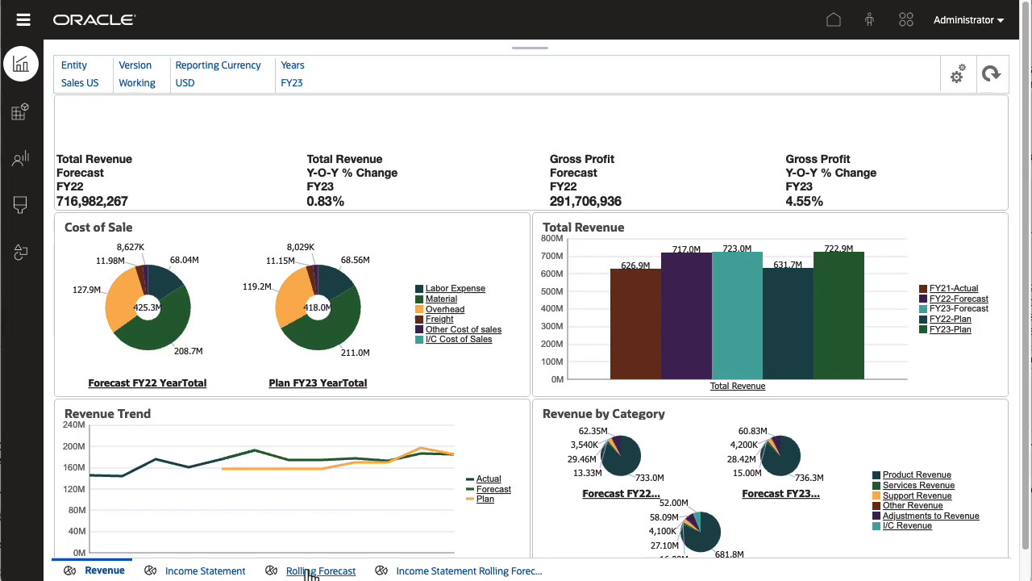
click(321, 571)
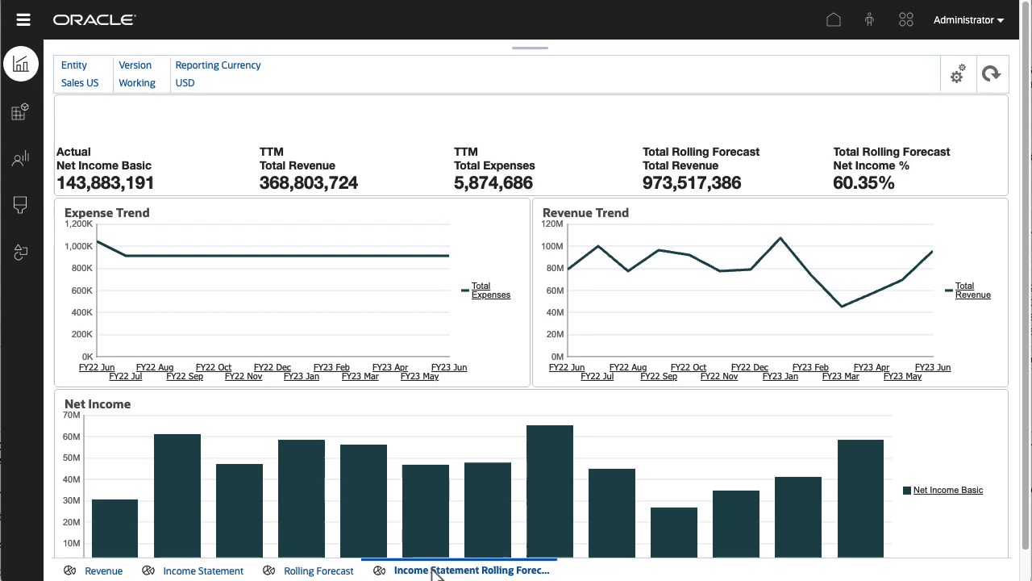
mouse_move(20, 158)
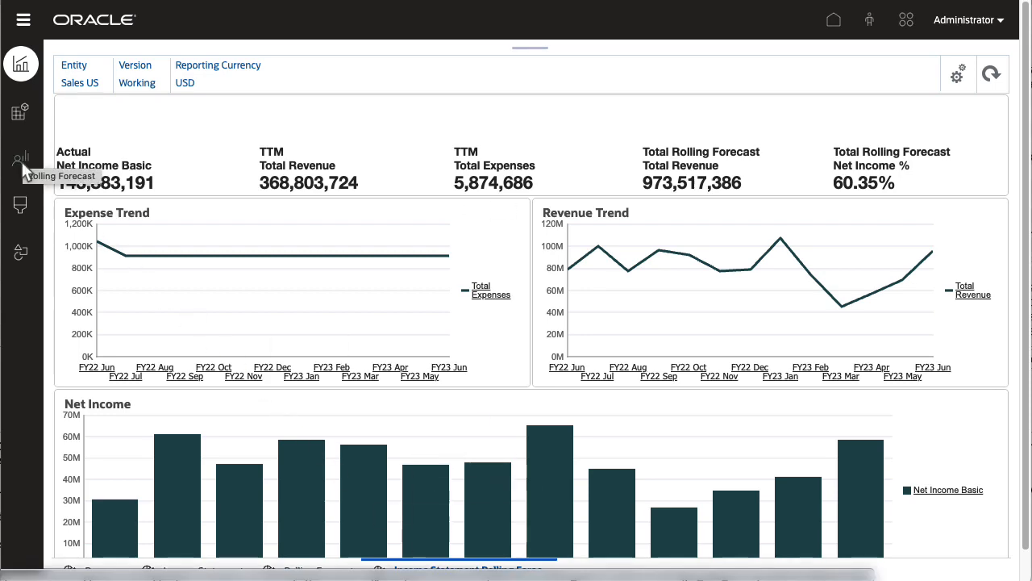
- Set revenue driver trends to Current Year Actual Average and view the Total Revenue rolling forecast
click(21, 158)
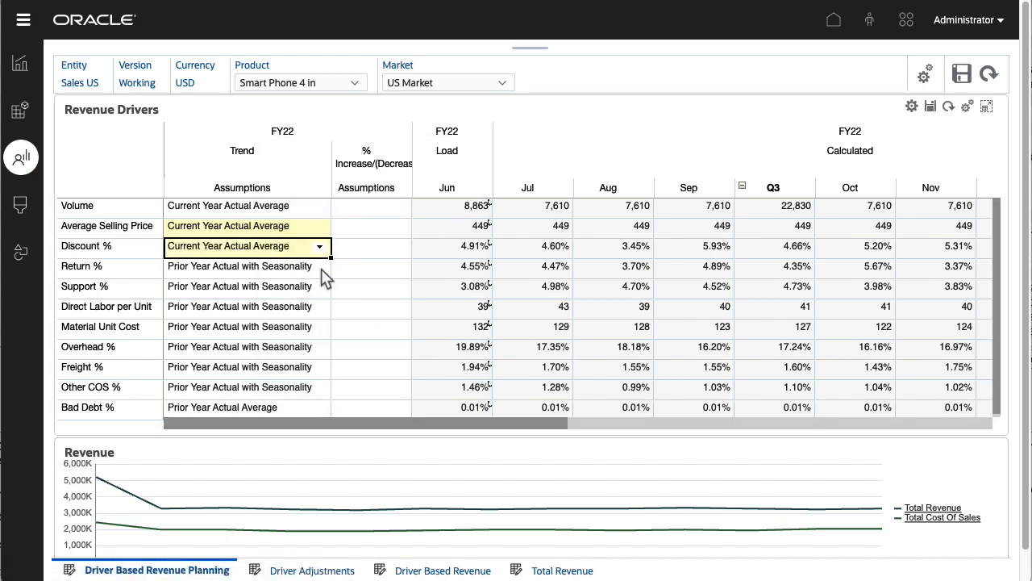
click(319, 245)
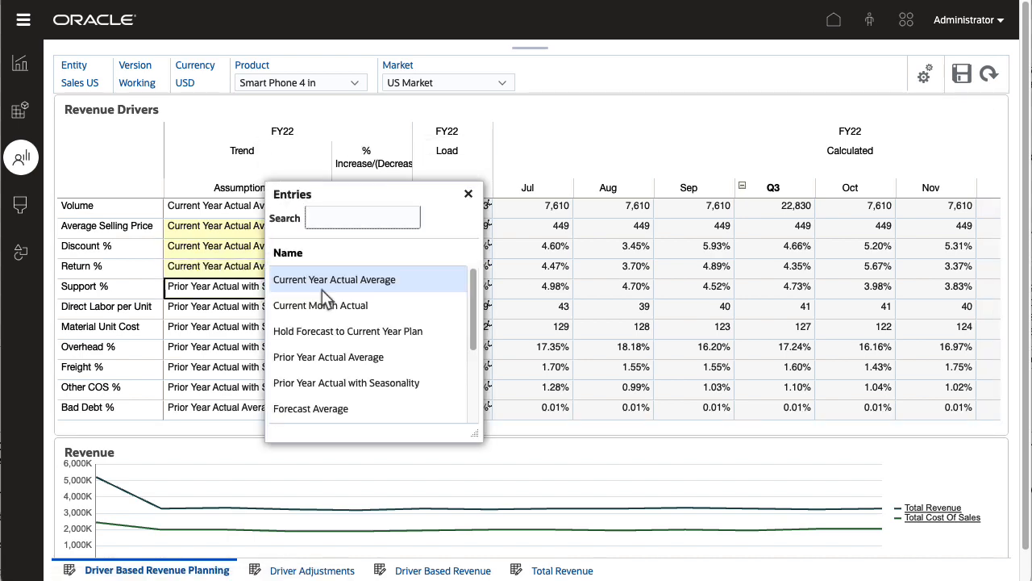
click(334, 279)
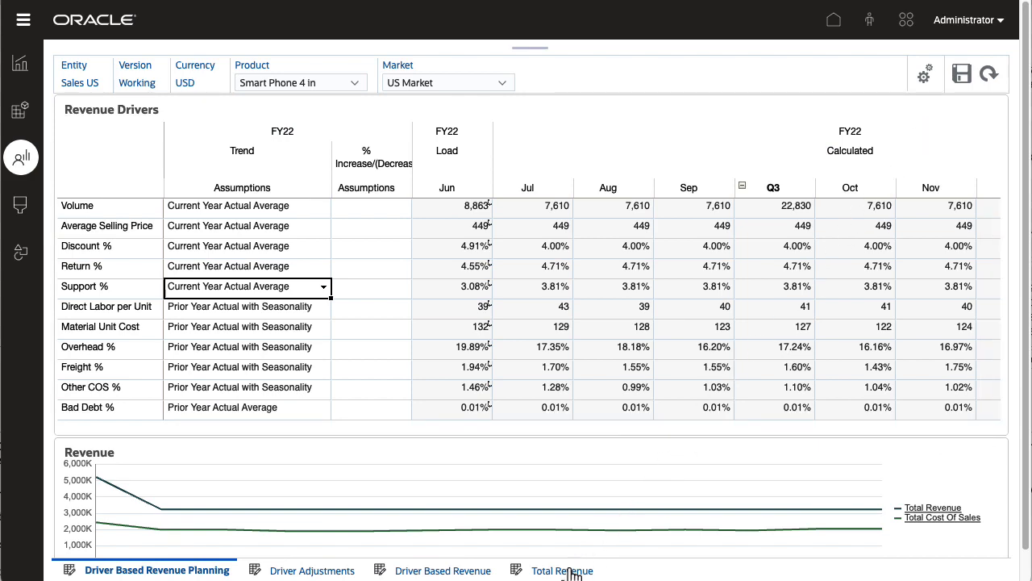
click(562, 571)
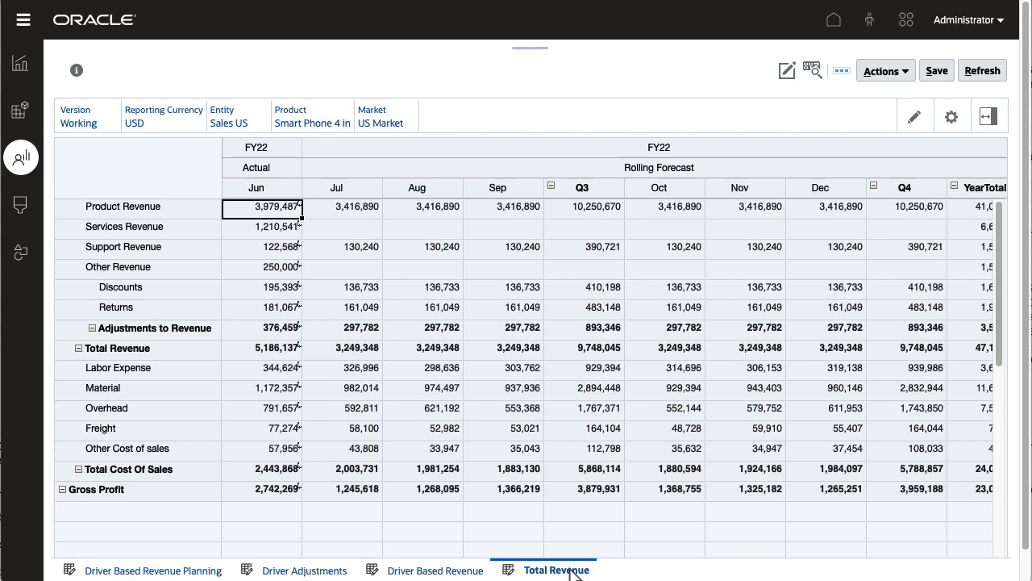
mouse_move(454, 497)
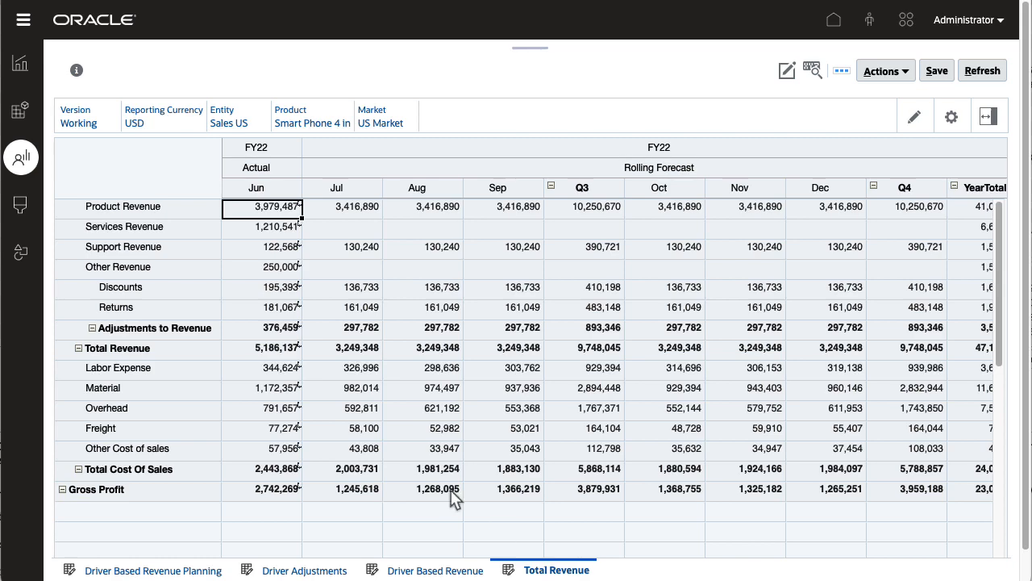
- Save the entered product revenue so Product Revenue reaches 6,816,890, then return home
click(261, 569)
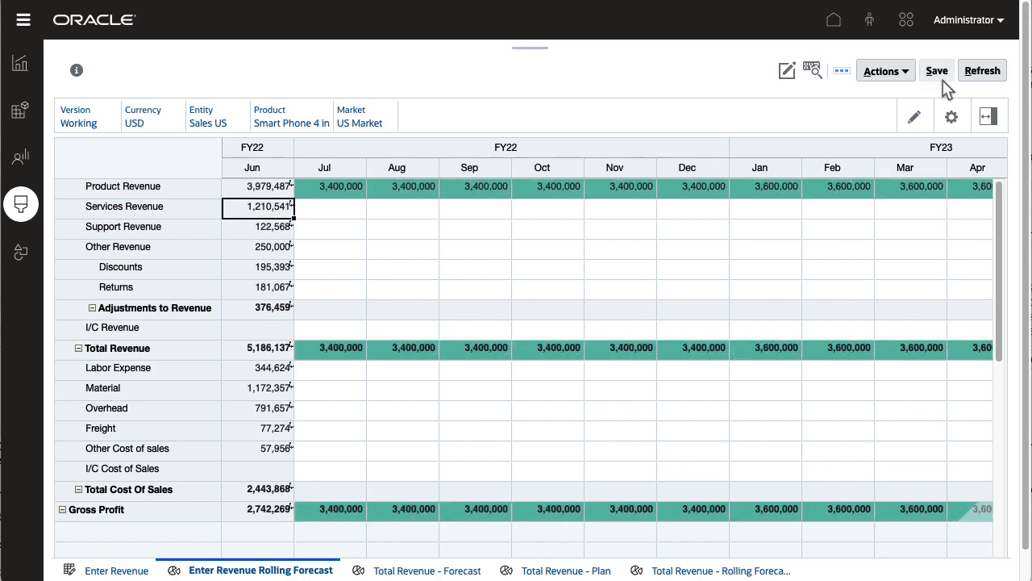
click(716, 571)
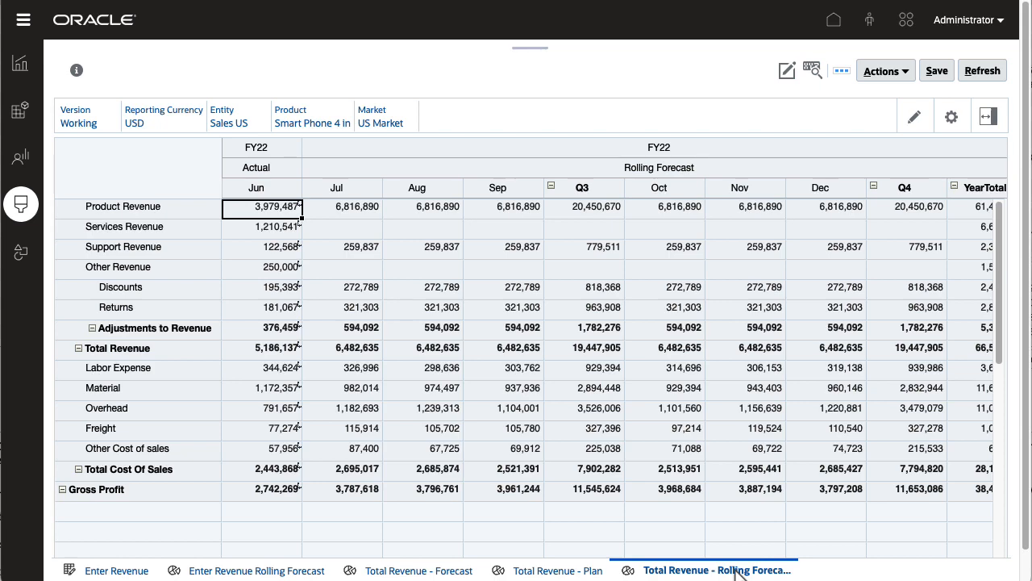
click(834, 19)
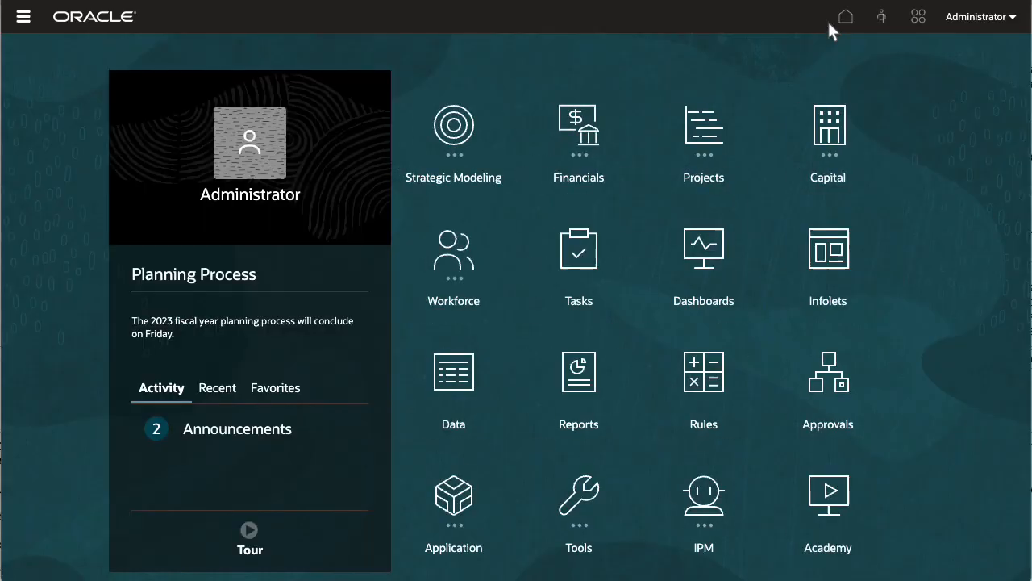
- Resave Financials Planning and Forecast Preparation as 12 monthly periods with 3 actuals and close it
click(453, 129)
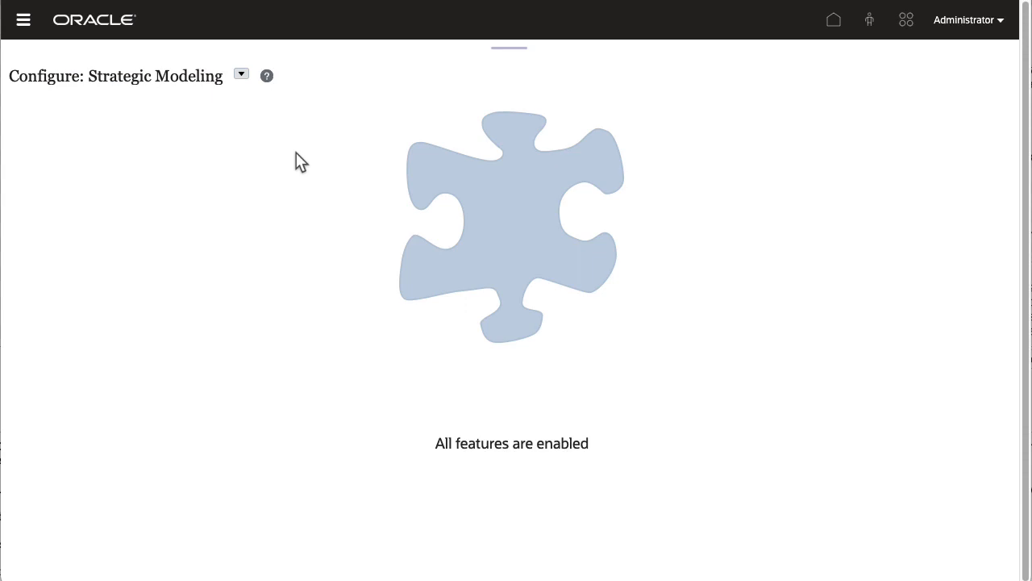
click(240, 74)
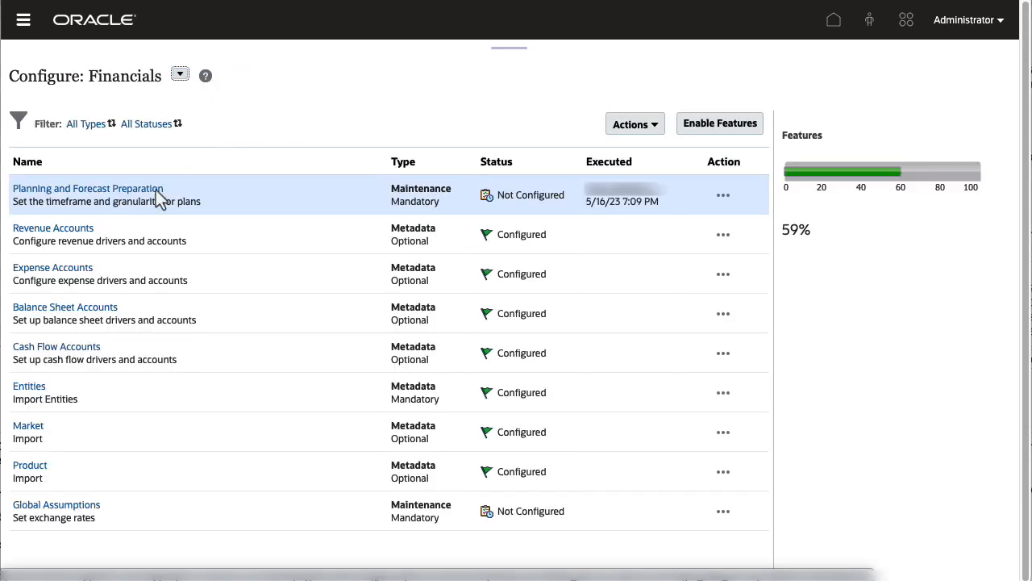
click(87, 187)
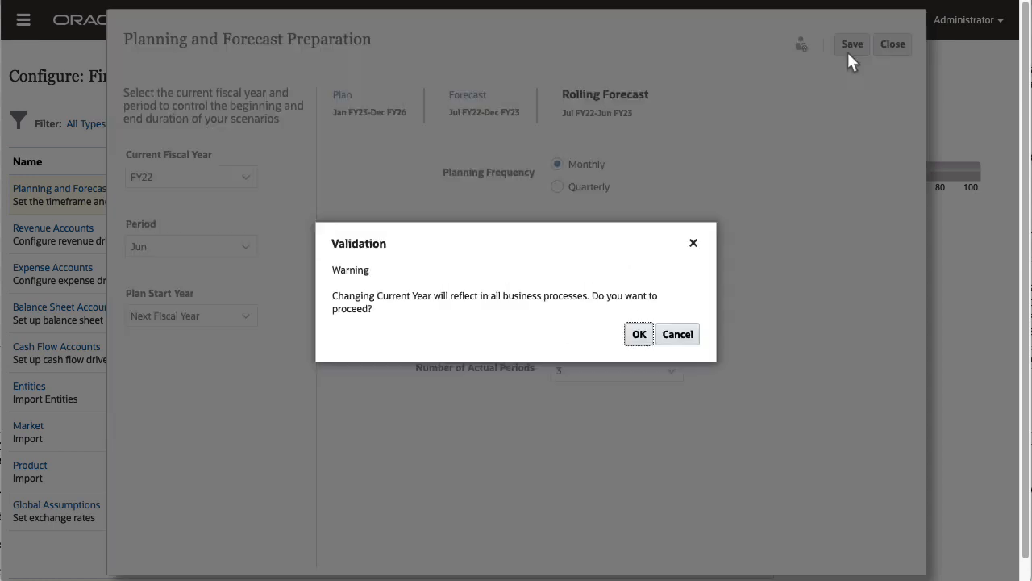
click(638, 334)
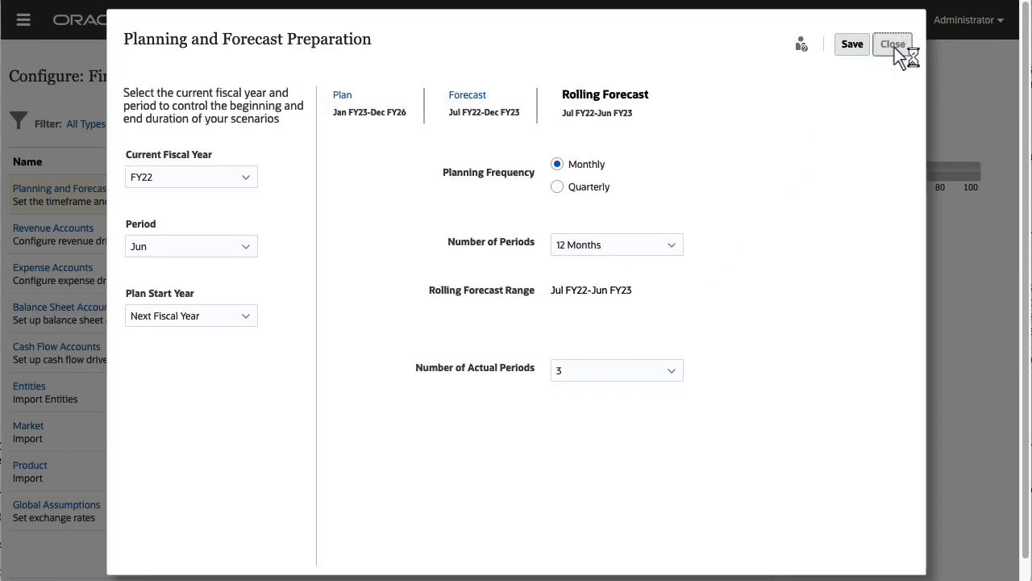
click(892, 44)
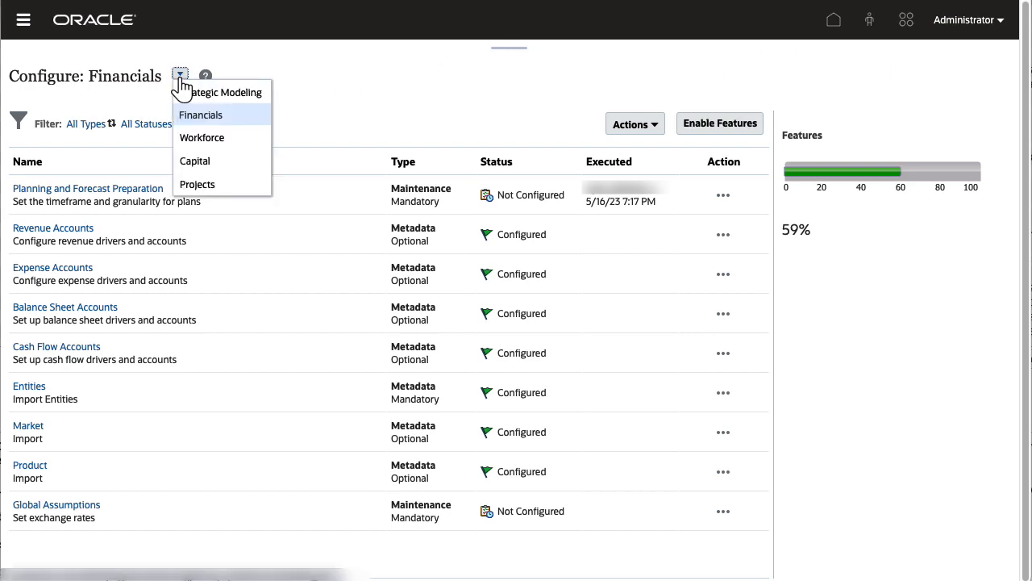
- Switch configuration to Projects and scroll its Enable Features list to the already-enabled Rolling Forecast
click(197, 184)
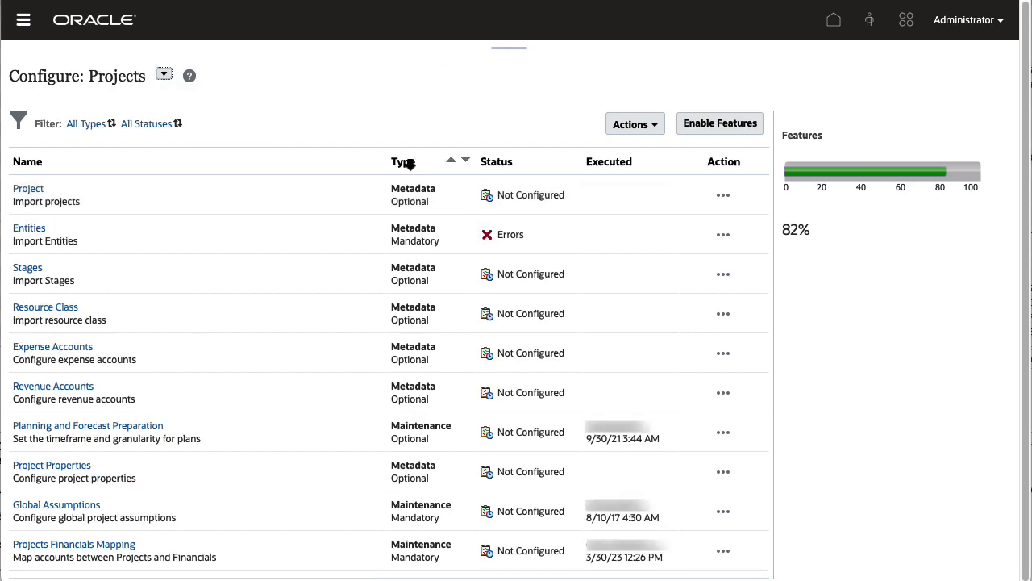
click(720, 122)
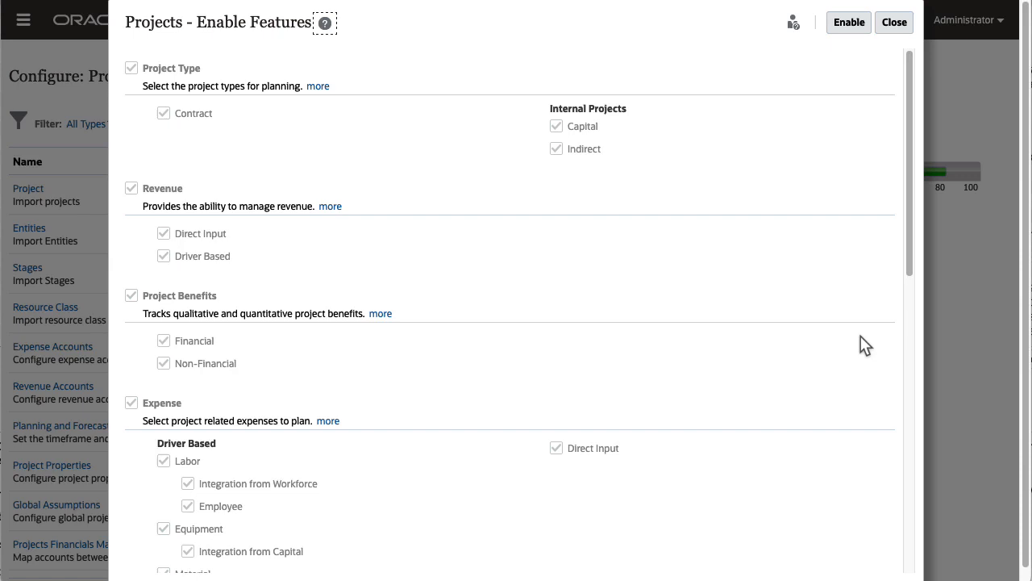
scroll(down, 3)
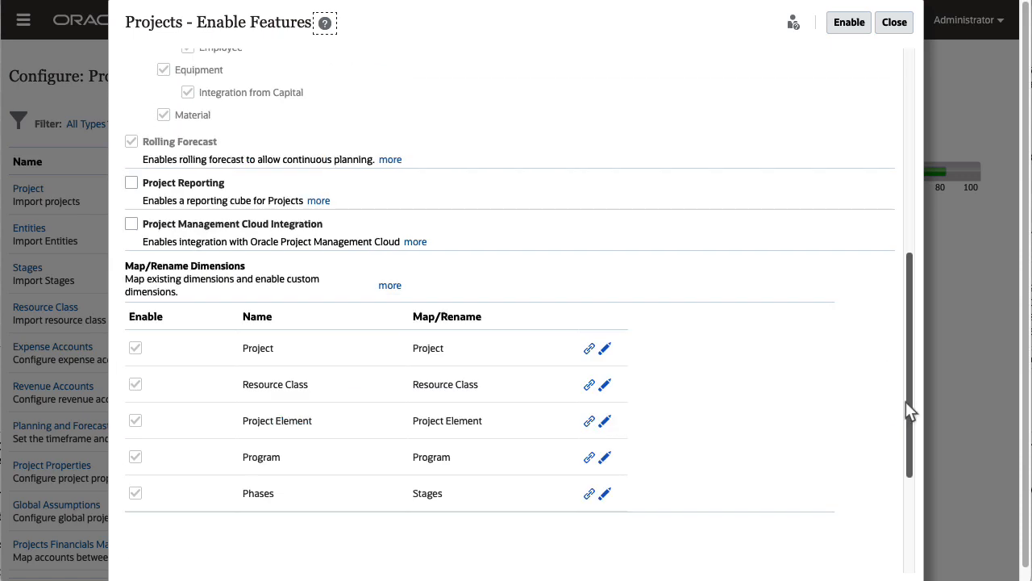
click(132, 142)
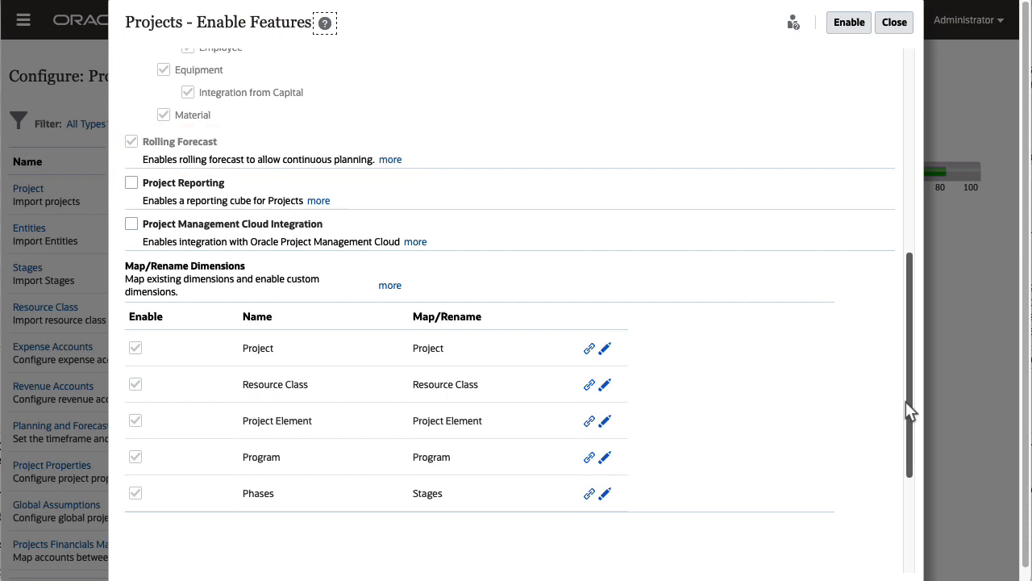
mouse_move(903, 78)
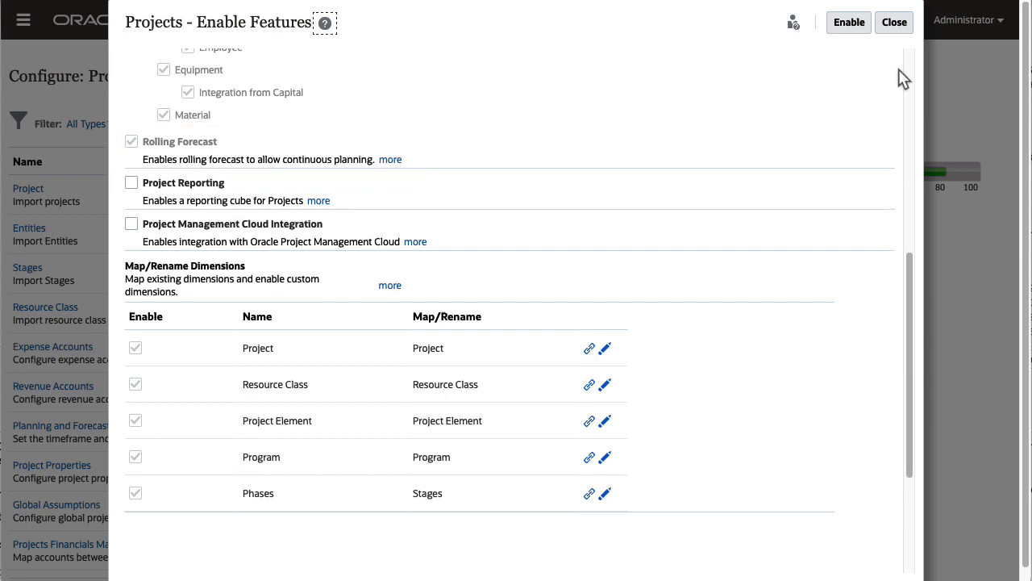